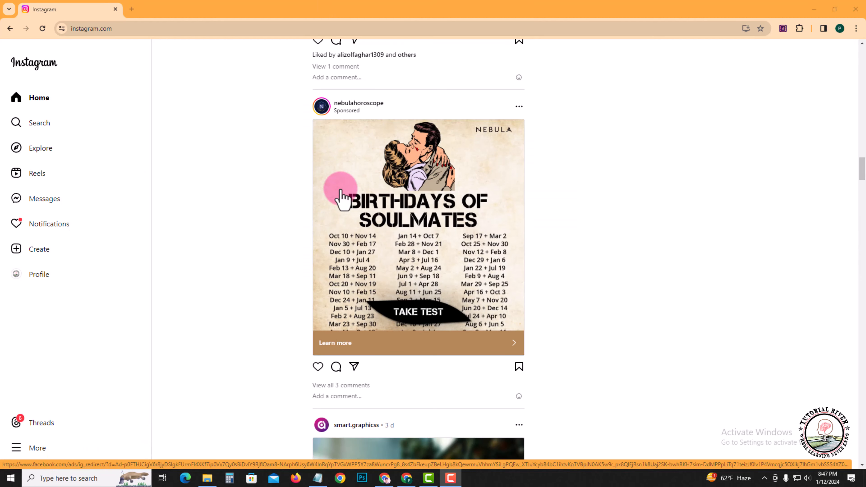
{"action": "mouse_move", "coordinate": [44, 199]}
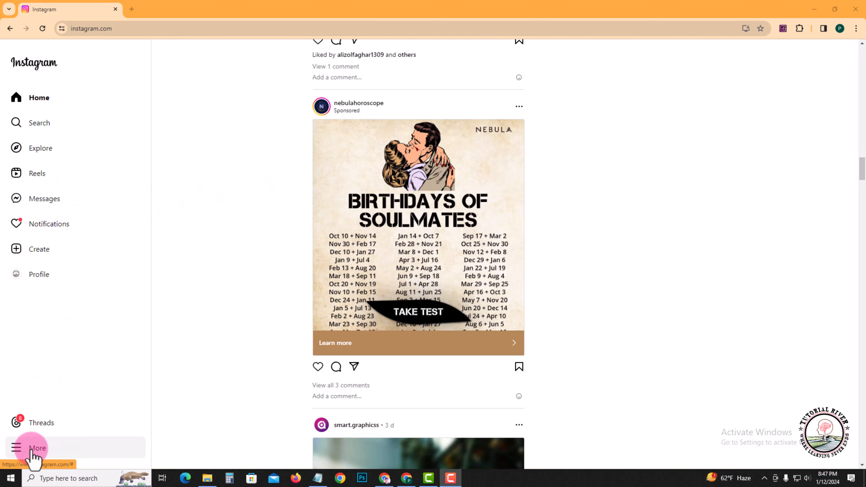
Expand the More menu from the home feed's left sidebar
{"action": "left_click", "coordinate": [37, 448]}
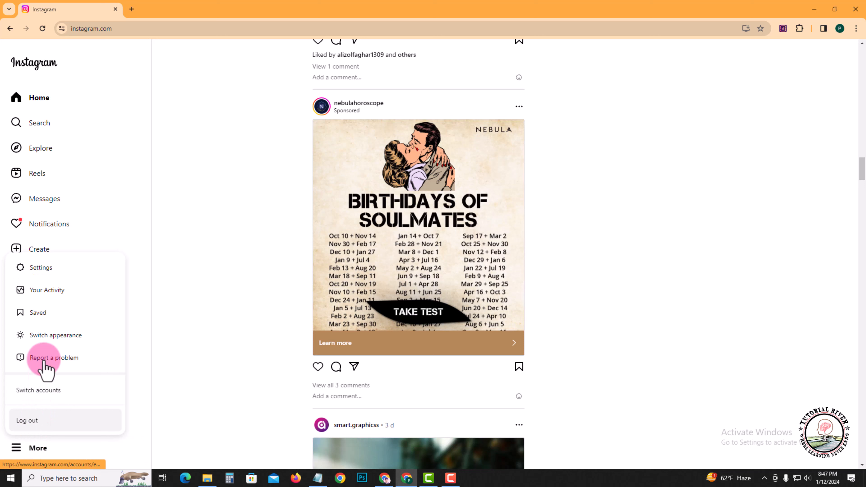
{"action": "mouse_move", "coordinate": [83, 275]}
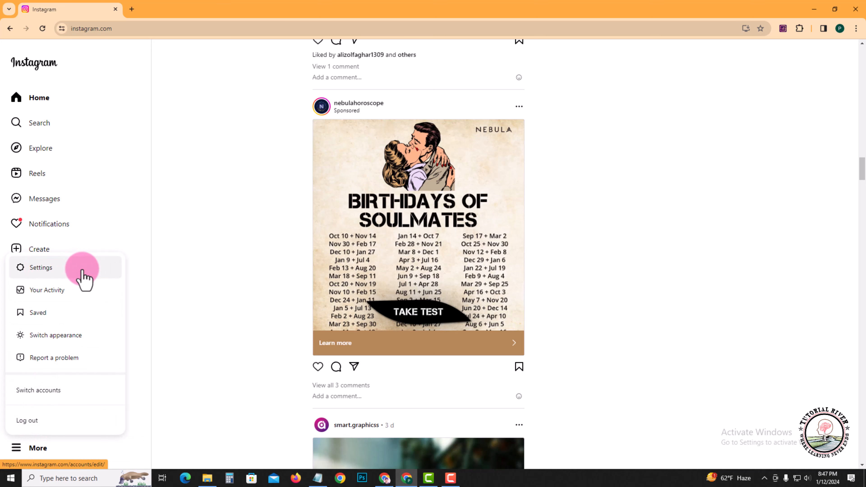
Go to Settings and follow 'See more in Accounts Centre' from Edit Profile
{"action": "left_click", "coordinate": [41, 267]}
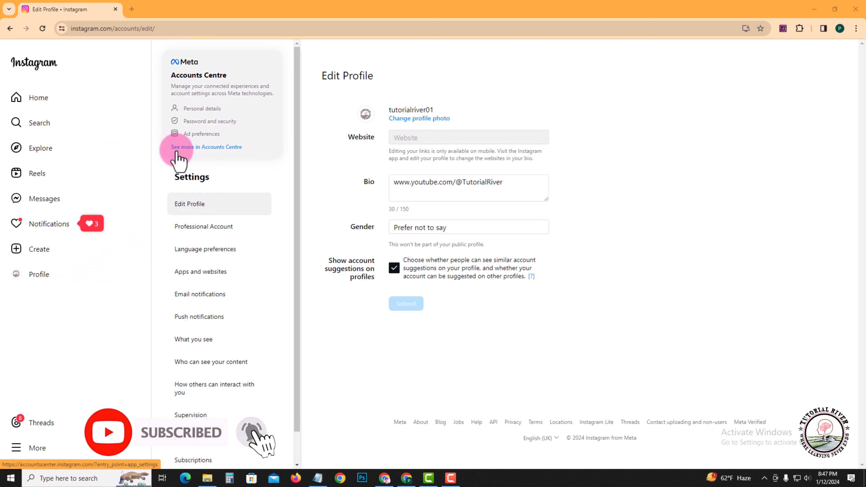
{"action": "mouse_move", "coordinate": [229, 157]}
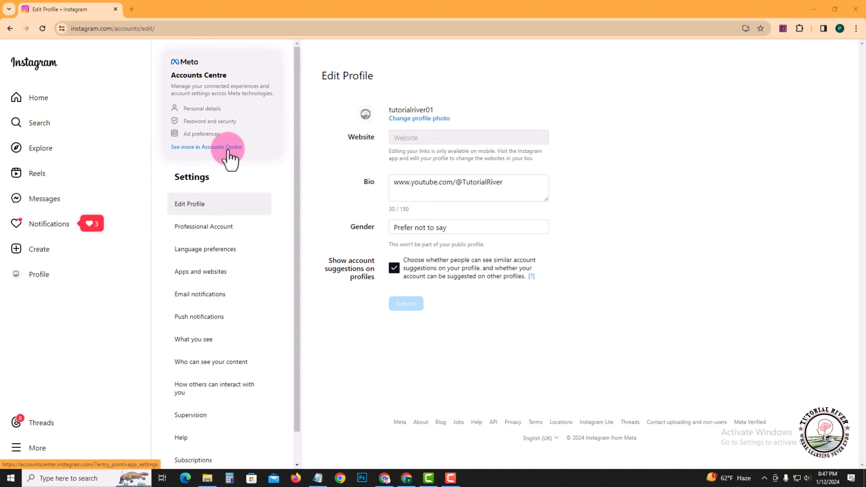
{"action": "left_click", "coordinate": [206, 147]}
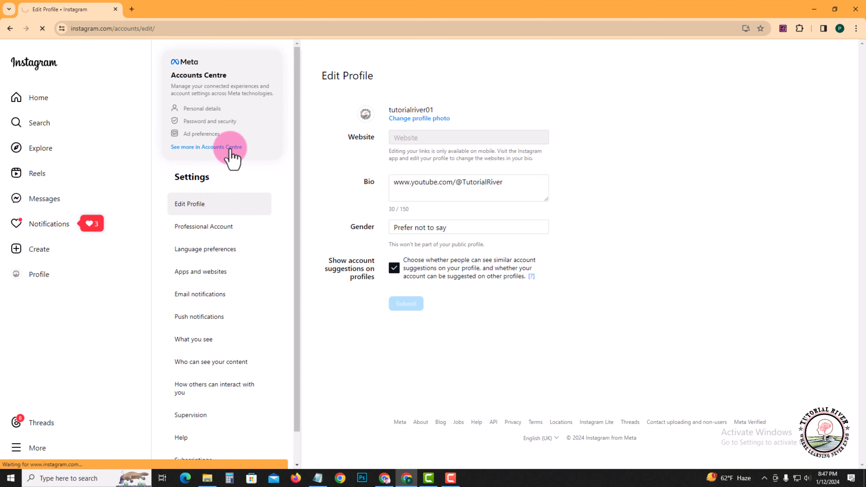
Enter Accounts Centre and go to Personal details for account ownership and control
{"action": "left_click", "coordinate": [206, 146]}
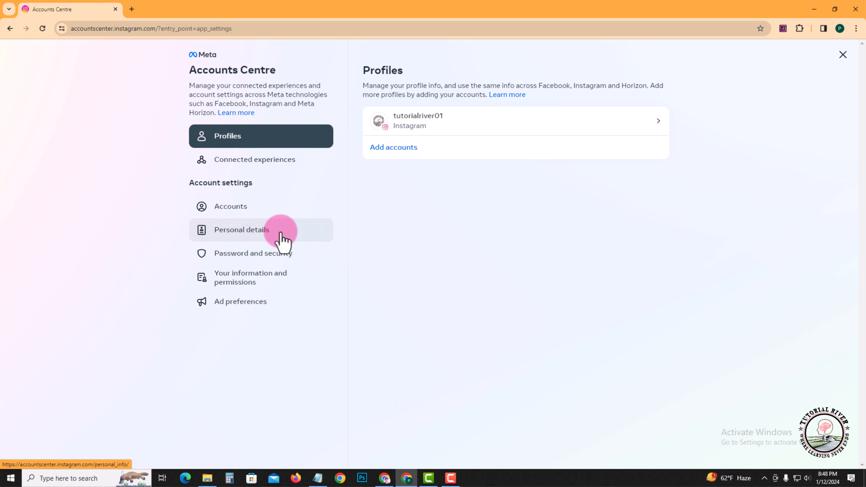
{"action": "mouse_move", "coordinate": [303, 238]}
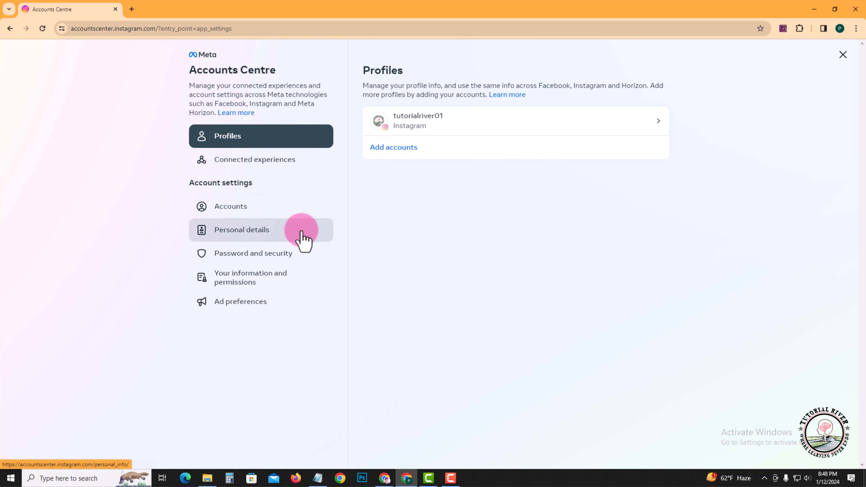
{"action": "left_click", "coordinate": [241, 229]}
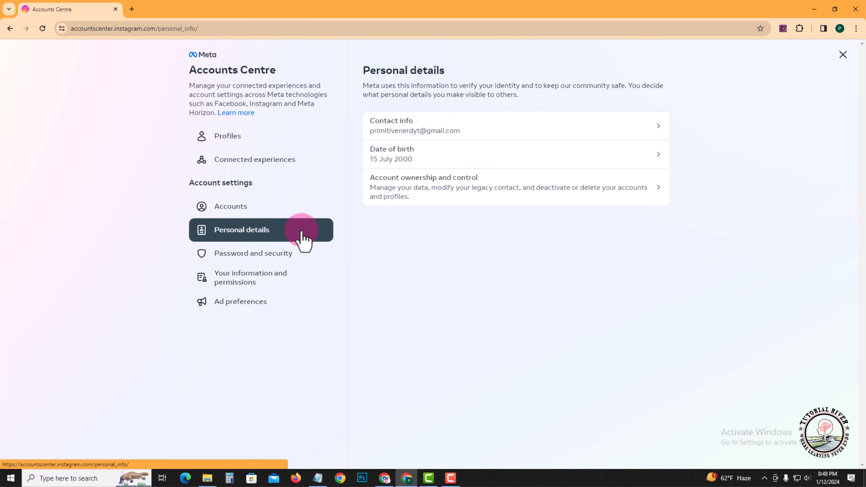
{"action": "mouse_move", "coordinate": [429, 210]}
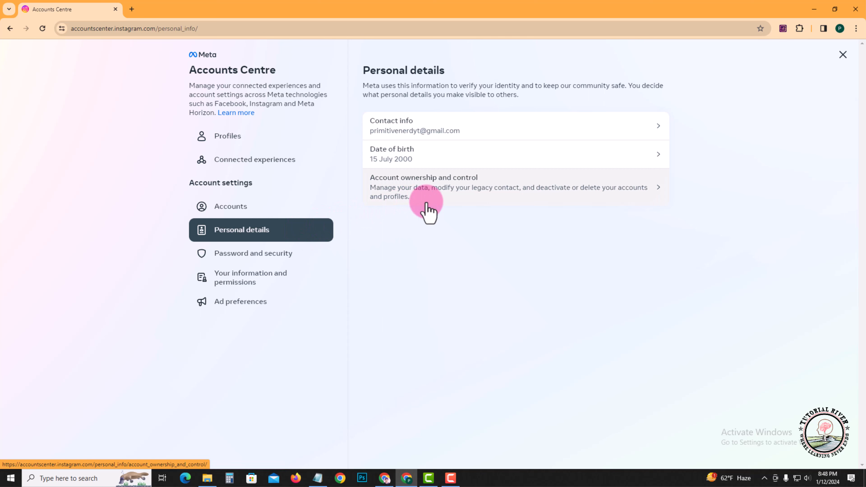
{"action": "mouse_move", "coordinate": [509, 200]}
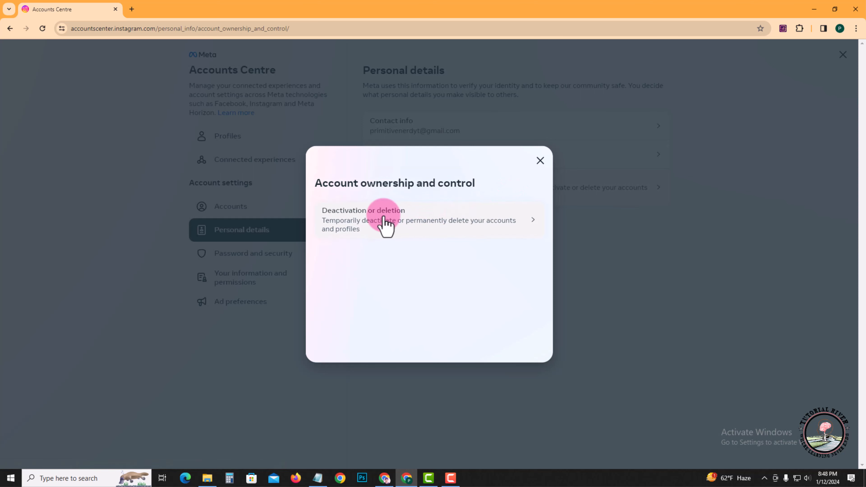
Choose Deactivate account for the Instagram account and begin re-entering the password
{"action": "left_click", "coordinate": [387, 219]}
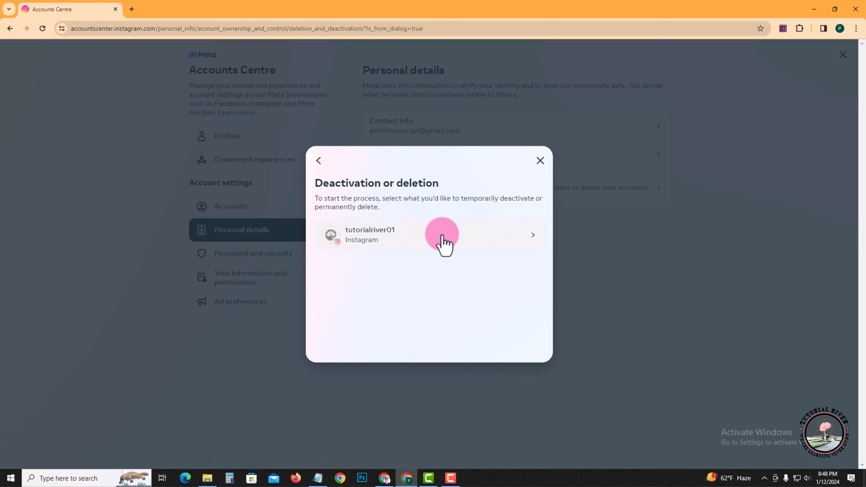
{"action": "left_click", "coordinate": [445, 235]}
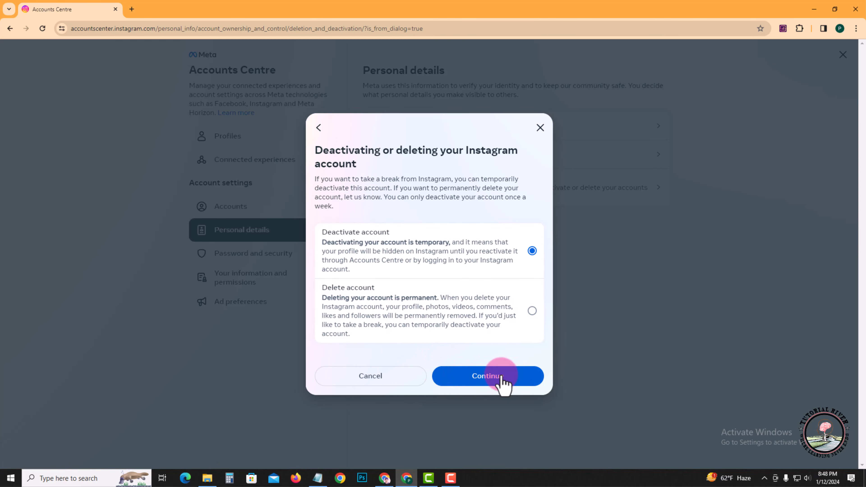
{"action": "left_click", "coordinate": [487, 376]}
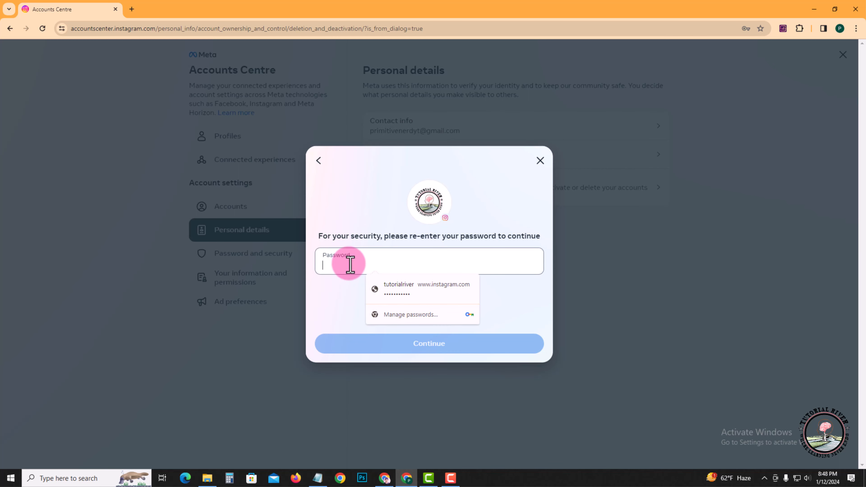
{"action": "left_click", "coordinate": [423, 290]}
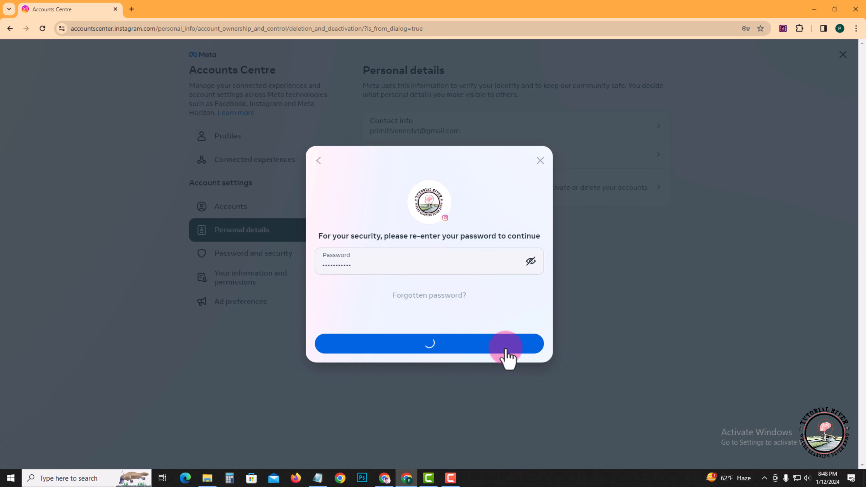
Submit the password, give 'Just need a break.' as the reason and reach the confirmation
{"action": "left_click", "coordinate": [429, 343]}
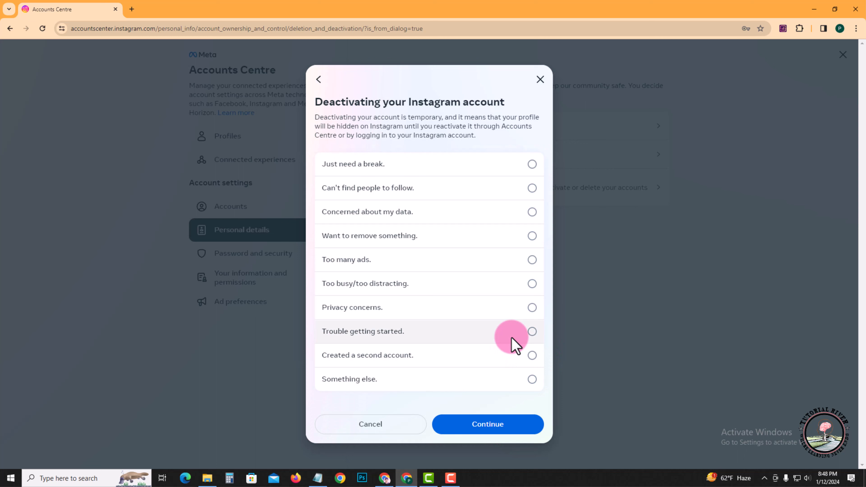
{"action": "mouse_move", "coordinate": [394, 187]}
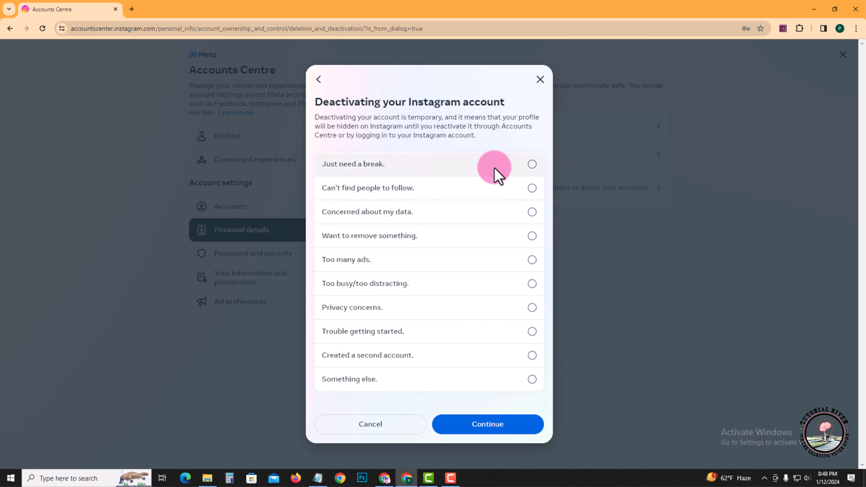
{"action": "mouse_move", "coordinate": [522, 182]}
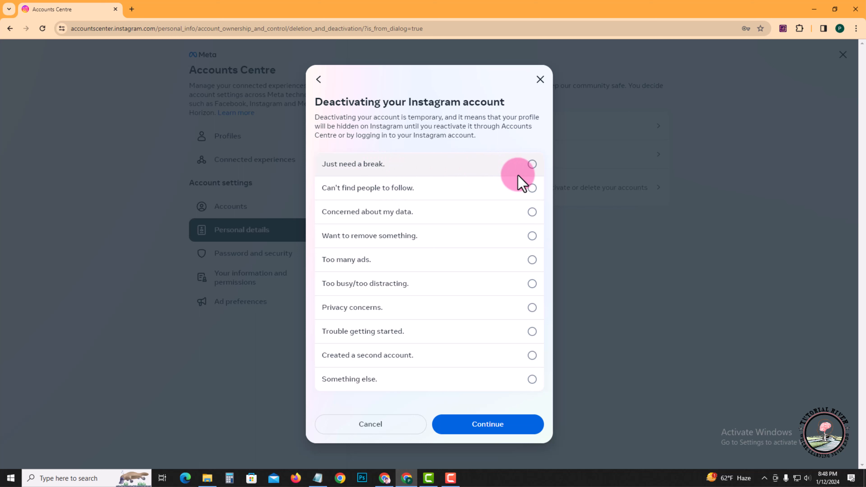
{"action": "left_click", "coordinate": [531, 164]}
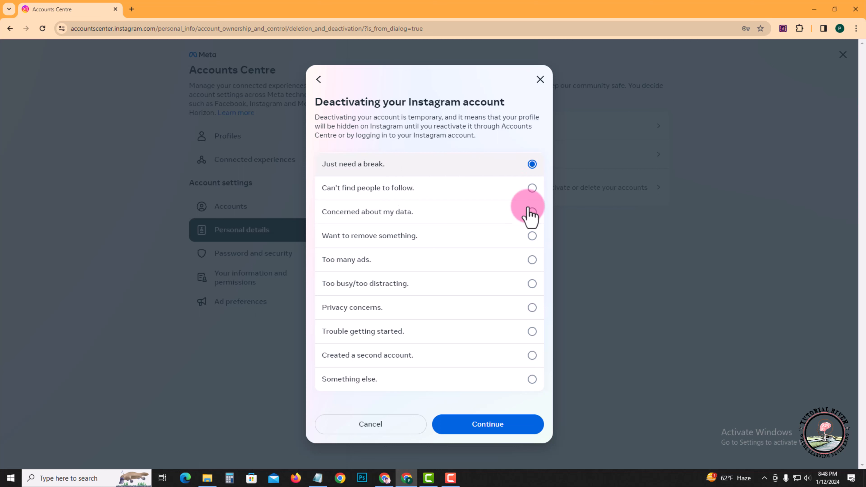
{"action": "left_click", "coordinate": [487, 425]}
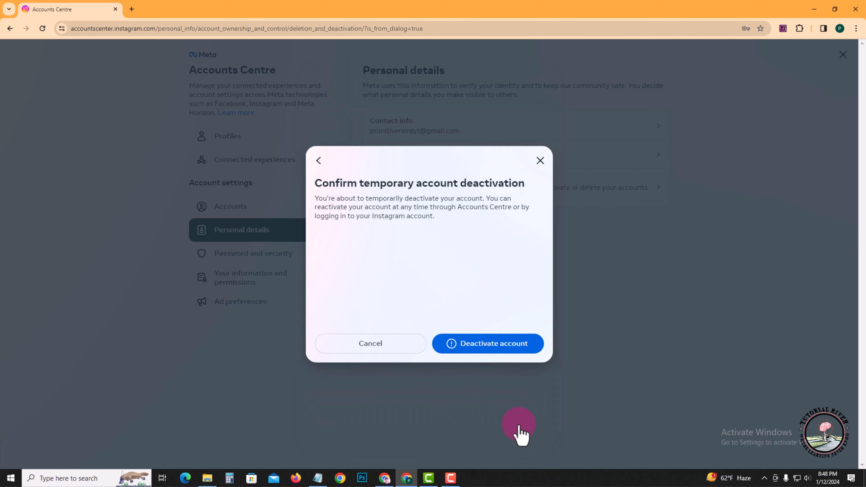
{"action": "mouse_move", "coordinate": [461, 370]}
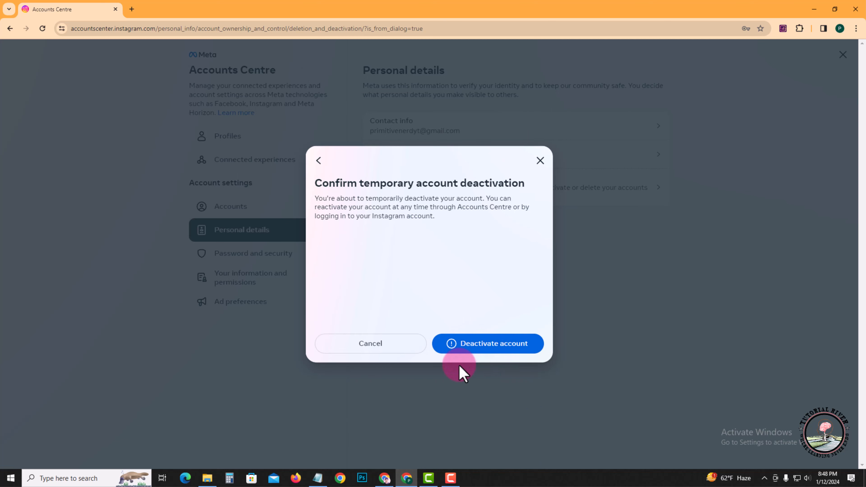